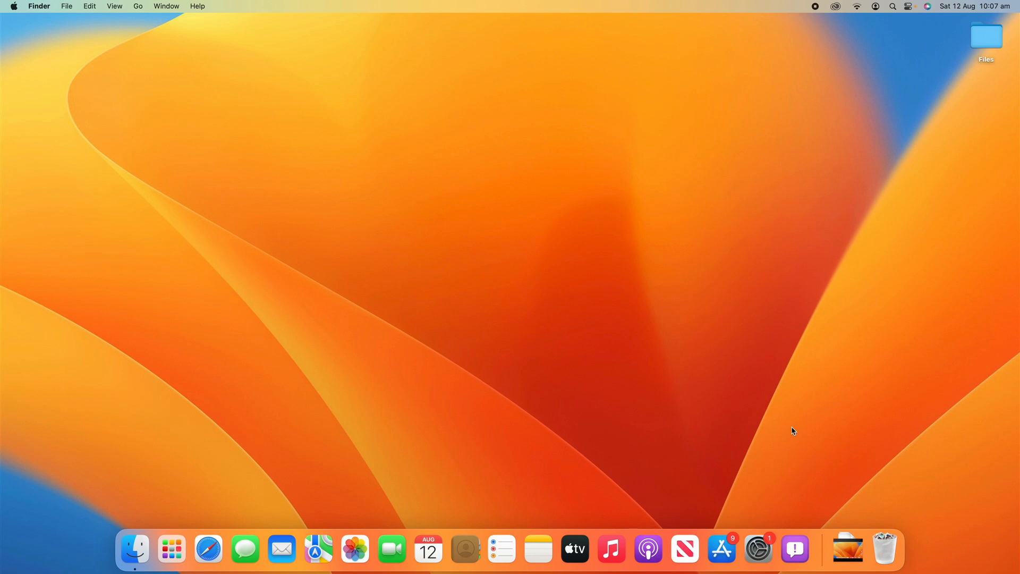
mouse_move(799, 427)
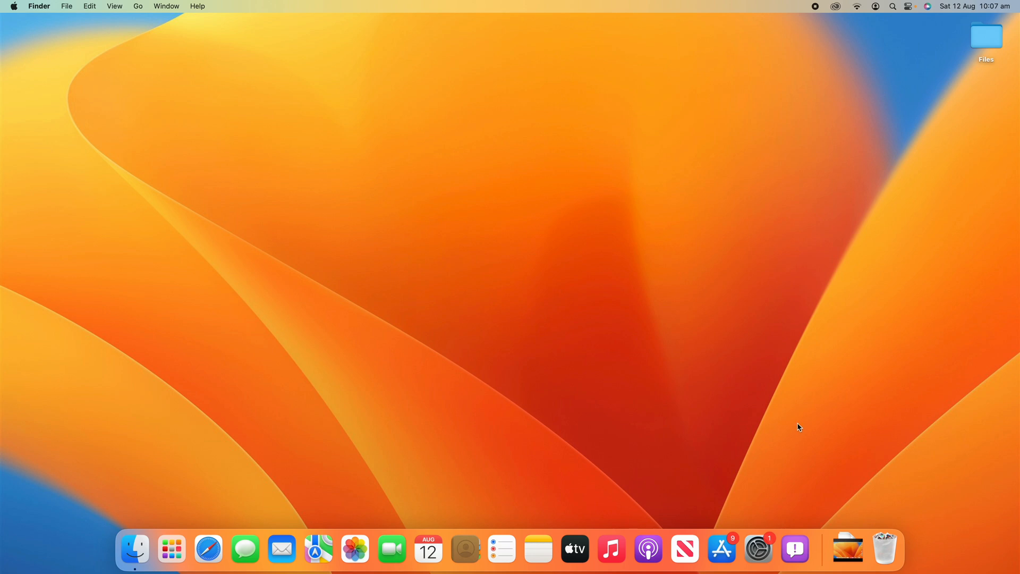
mouse_move(234, 467)
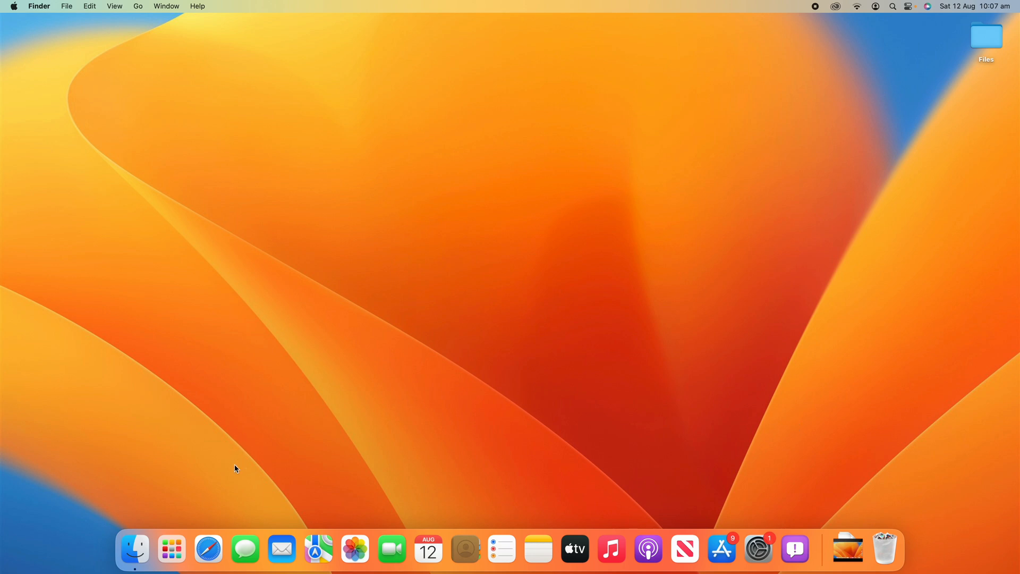
Launch Safari and go to youtube.com from the Frequently Visited sites.
left_click(207, 549)
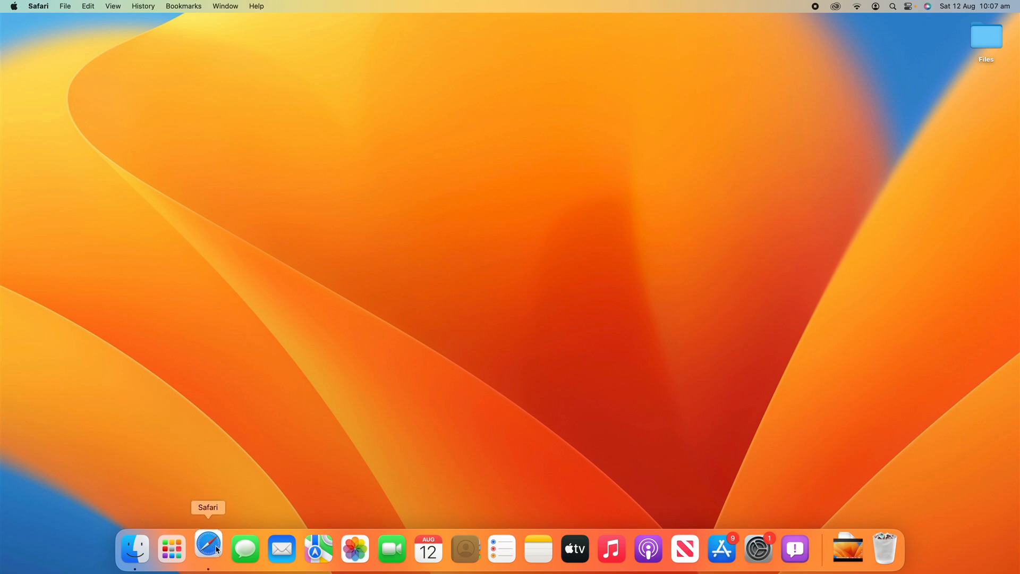
left_click(208, 548)
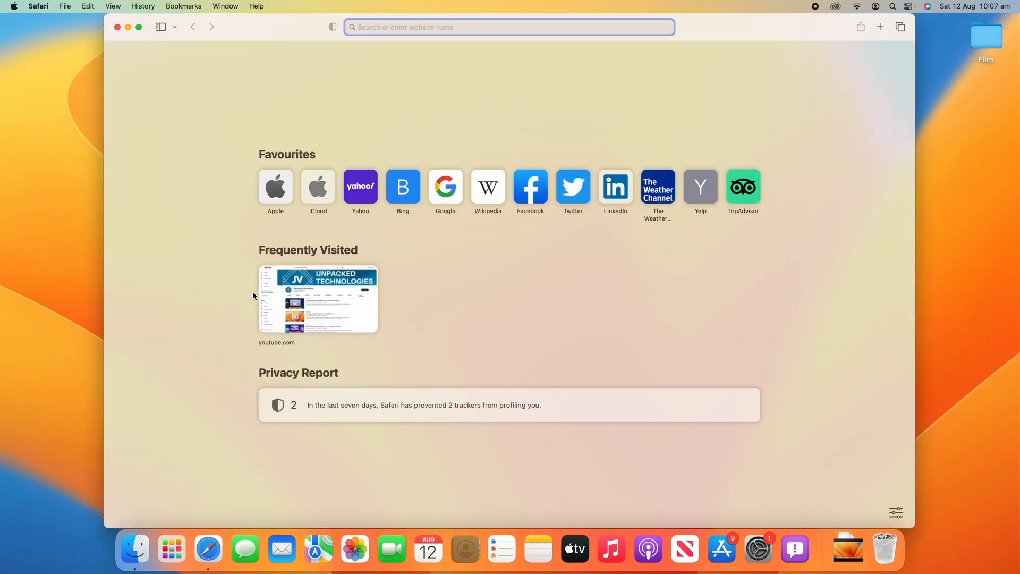
mouse_move(345, 320)
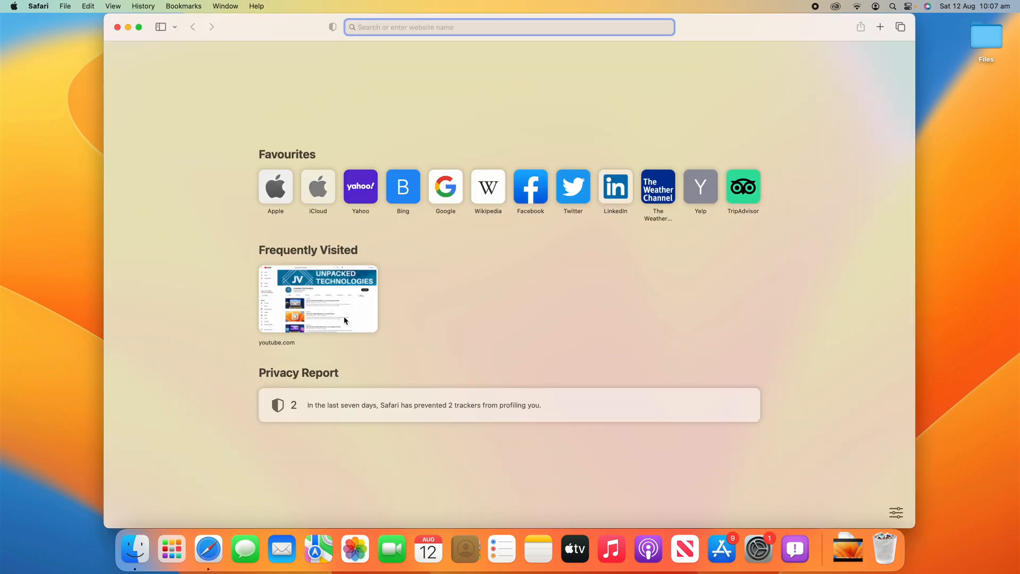
left_click(317, 298)
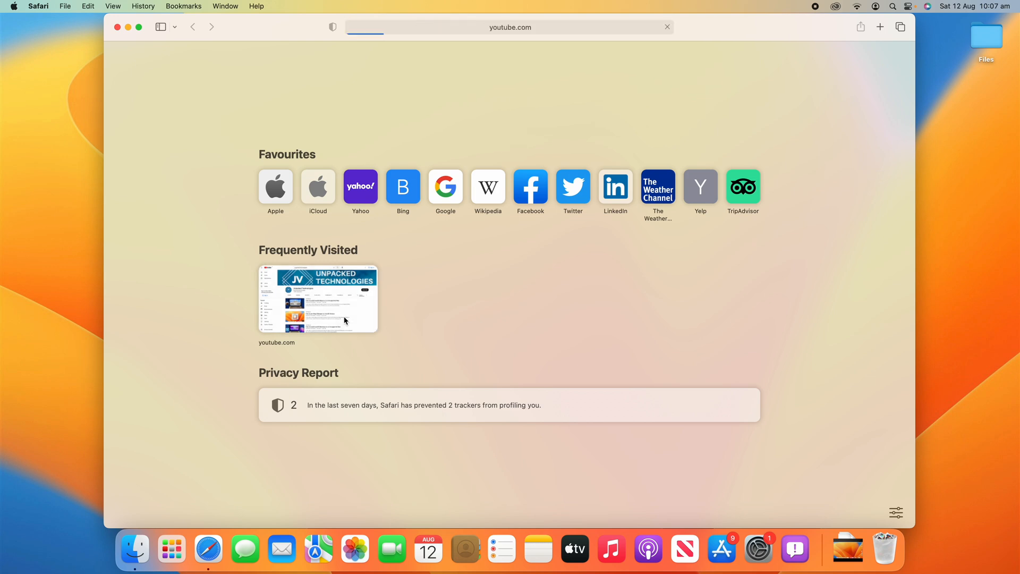
left_click(318, 299)
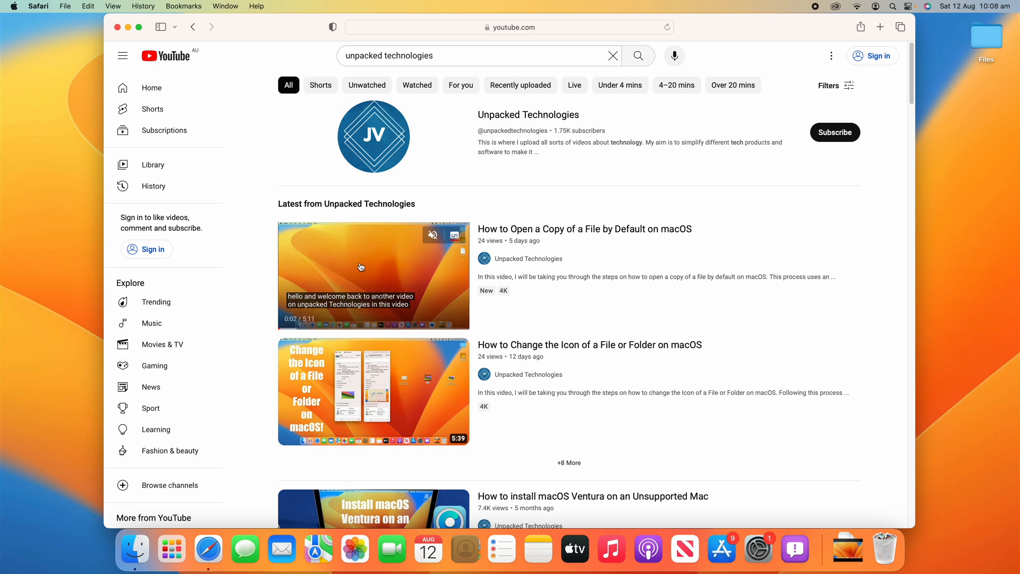
Start the How to Open a Copy of a File by Default on macOS video with sound muted.
left_click(373, 275)
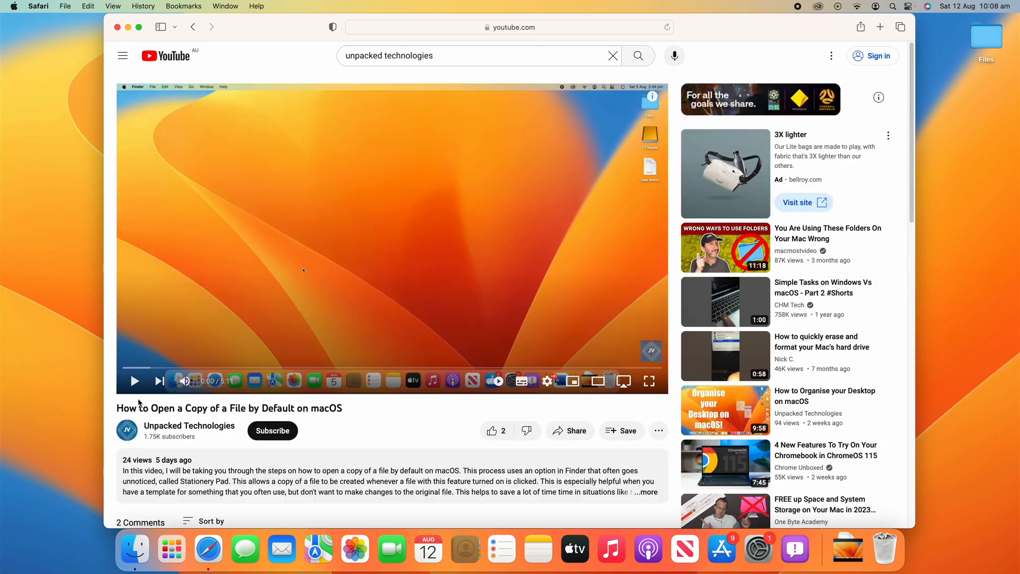
left_click(186, 380)
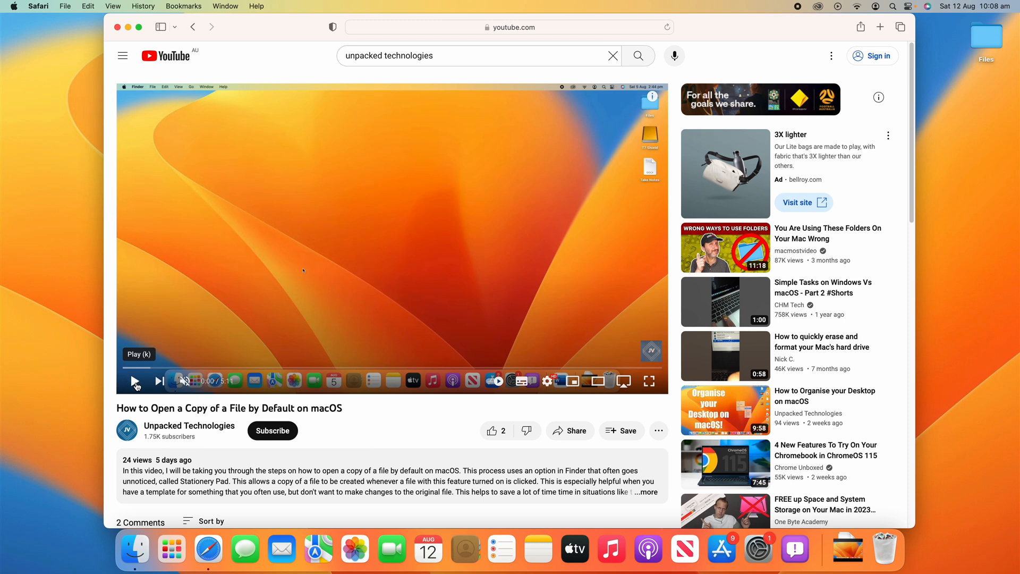
left_click(136, 382)
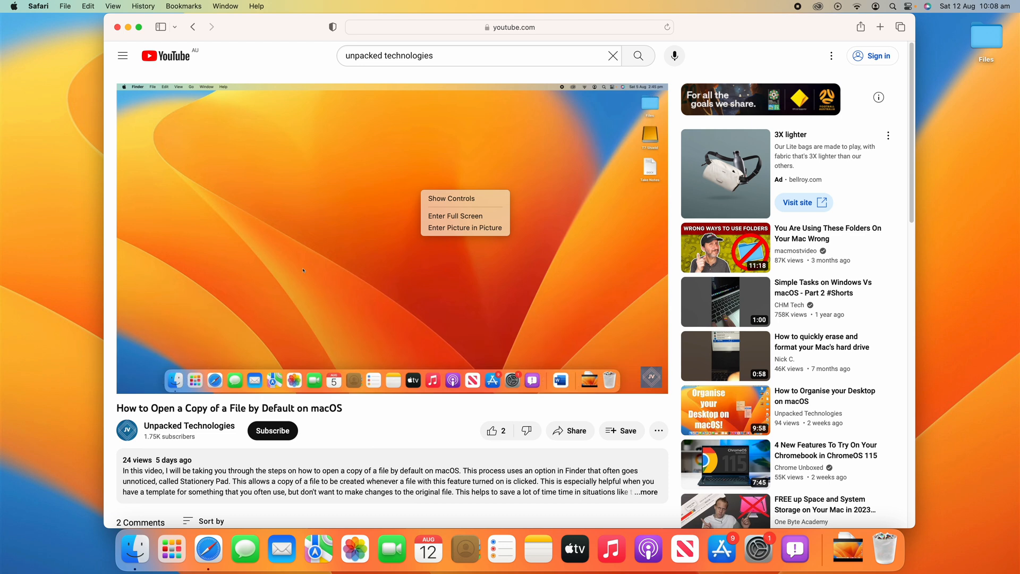
mouse_move(465, 227)
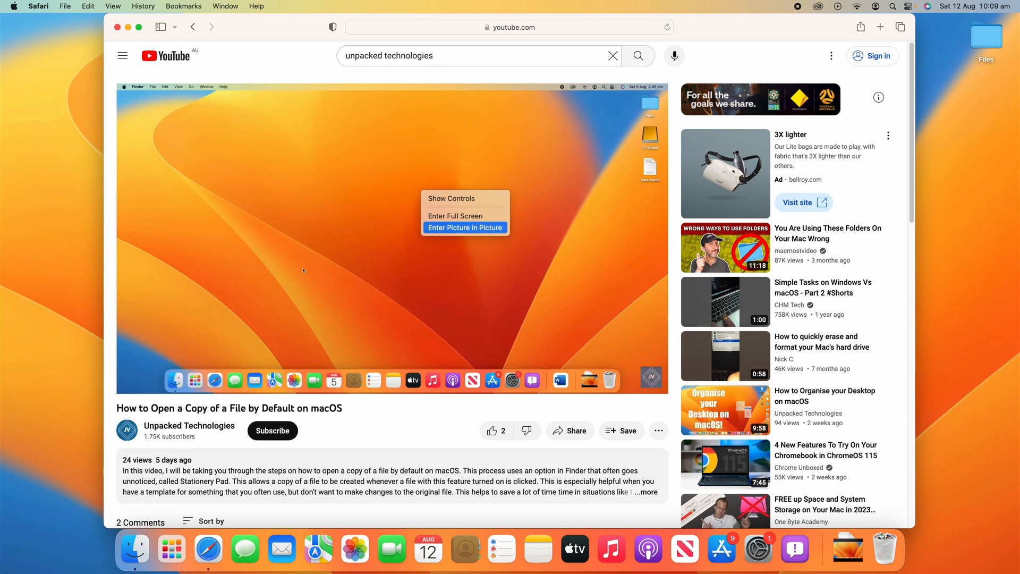
mouse_move(465, 198)
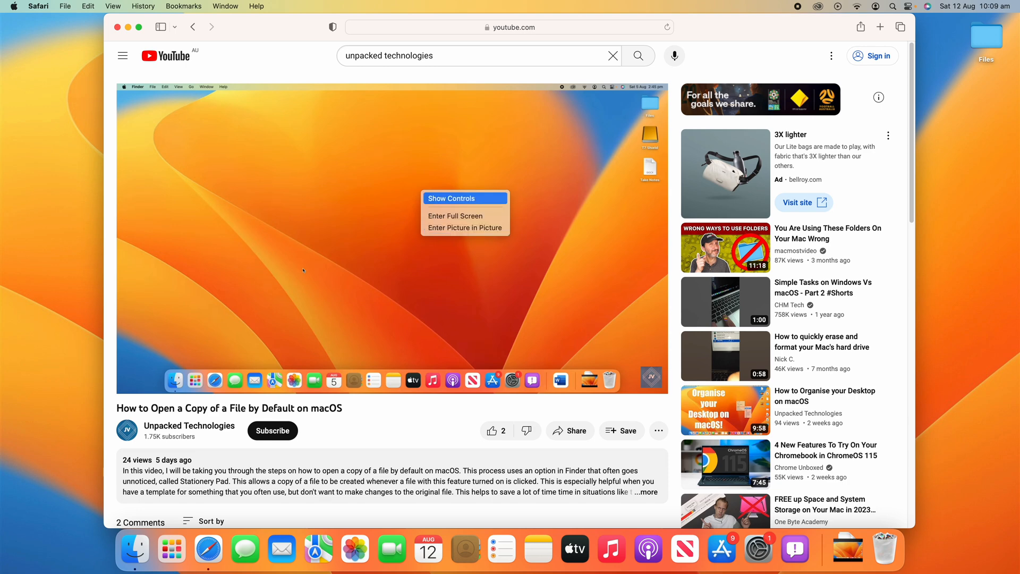
mouse_move(465, 227)
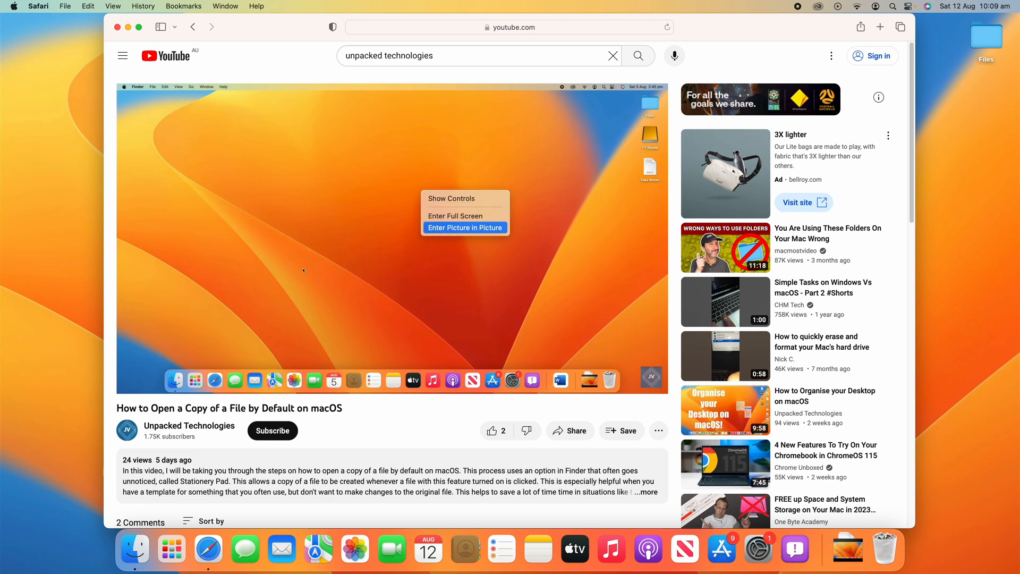
Pop the video into a picture-in-picture window, briefly unmute it, then mute it again.
left_click(464, 227)
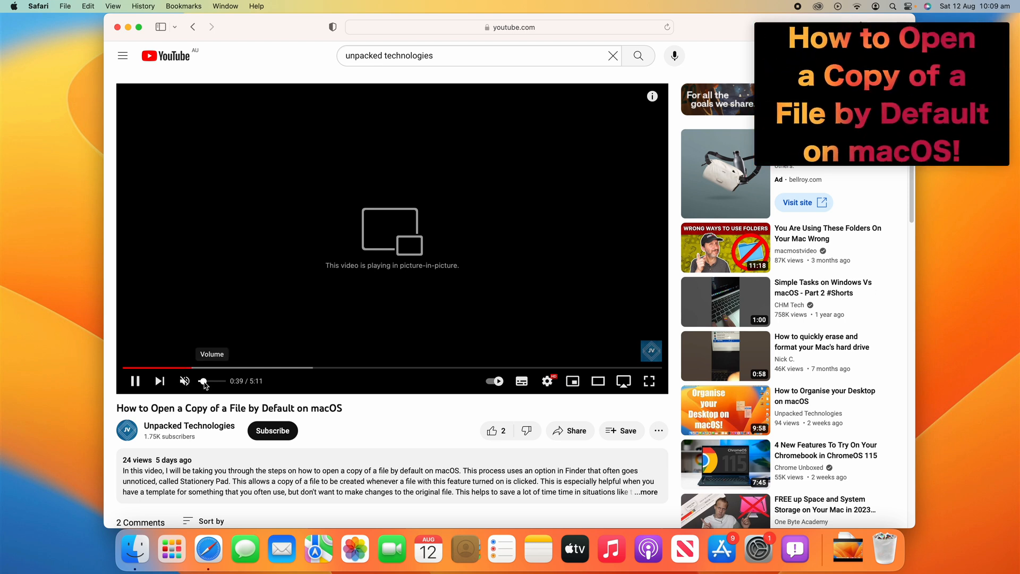
left_click(185, 380)
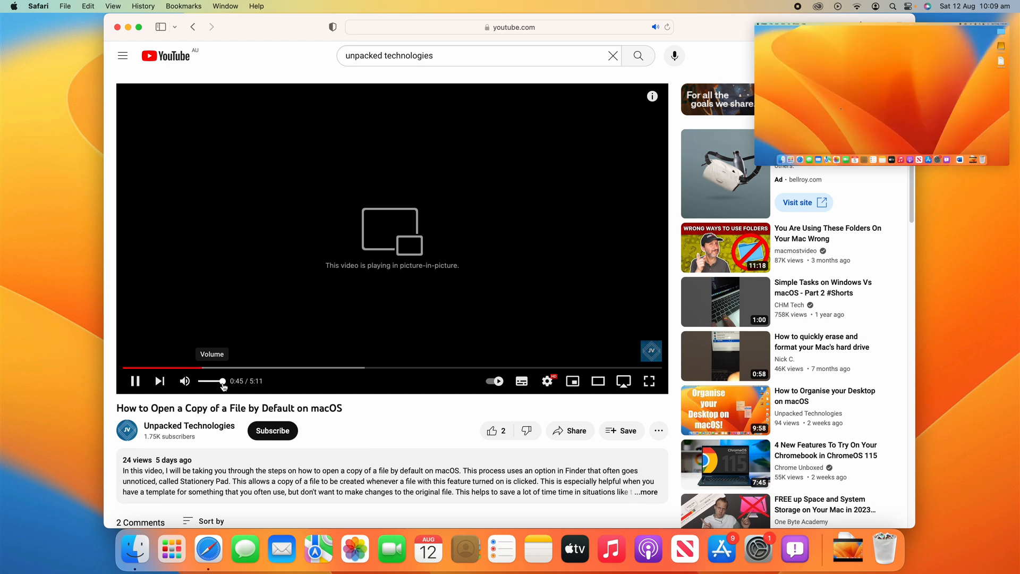
left_click(184, 381)
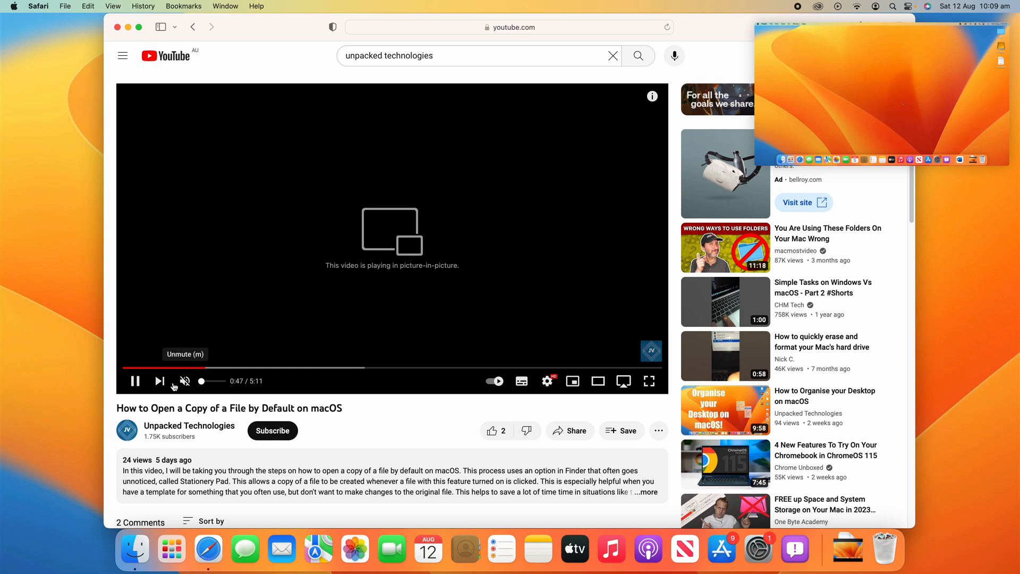
mouse_move(860, 119)
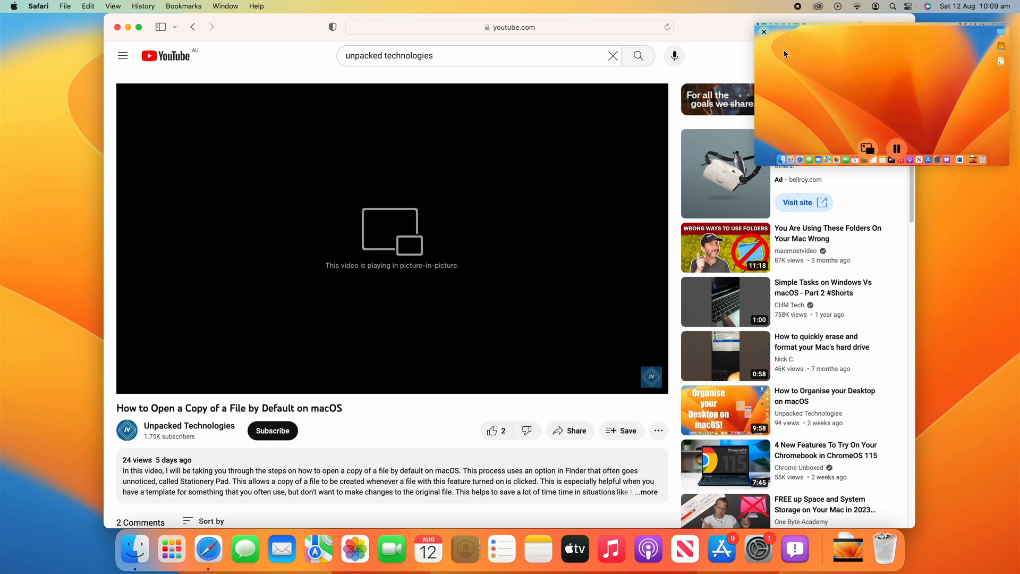
mouse_move(764, 35)
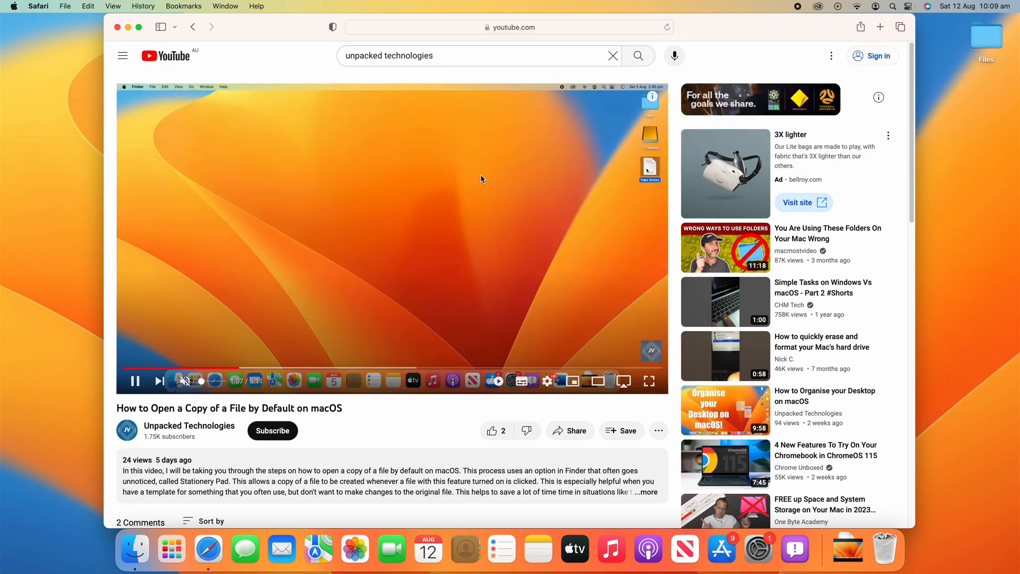
Return the floating video to the YouTube page via its options menu.
right_click(481, 179)
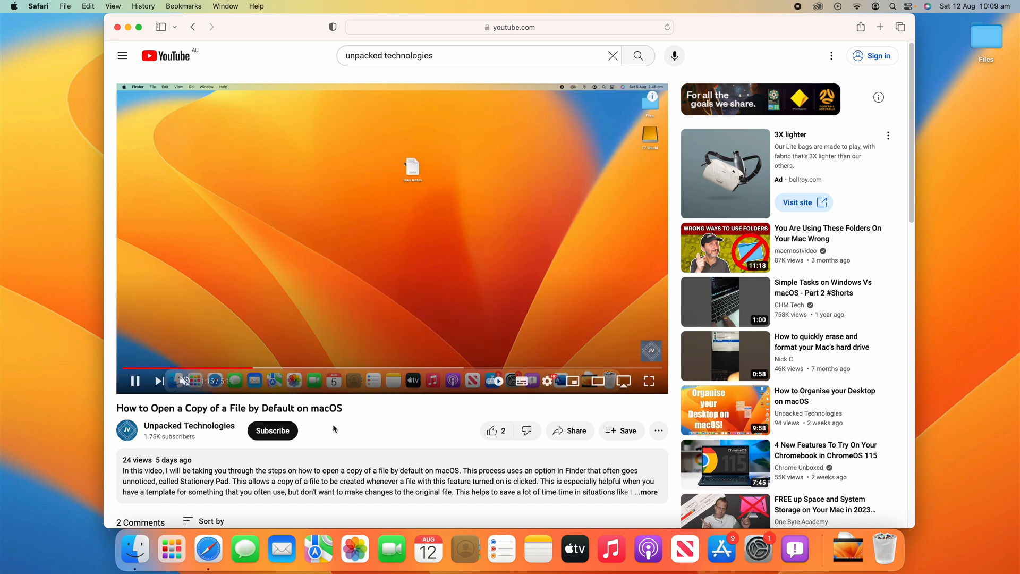
left_click(412, 168)
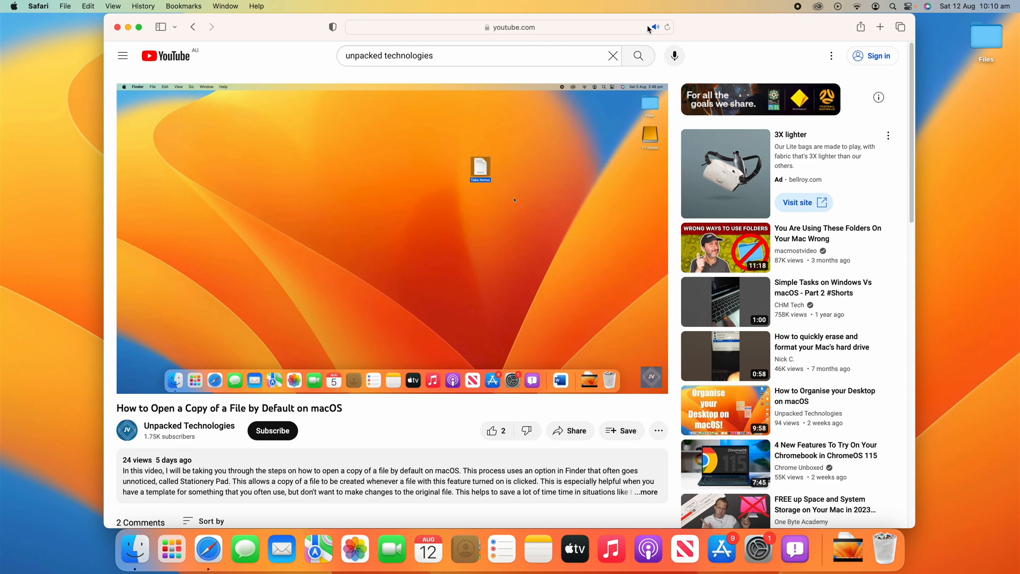
mouse_move(655, 26)
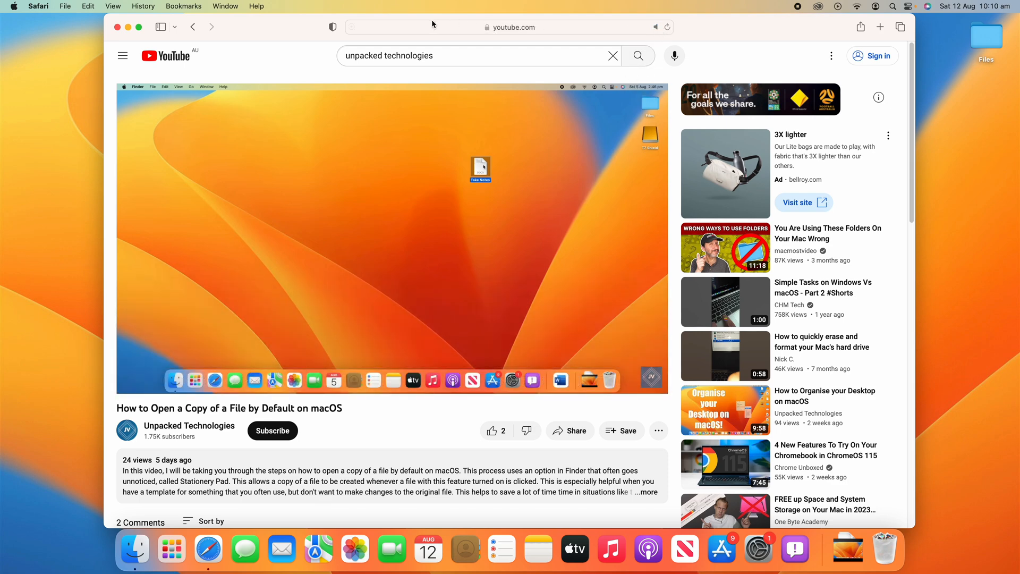
Send the video into picture-in-picture from the address bar's speaker icon menu.
left_click(655, 28)
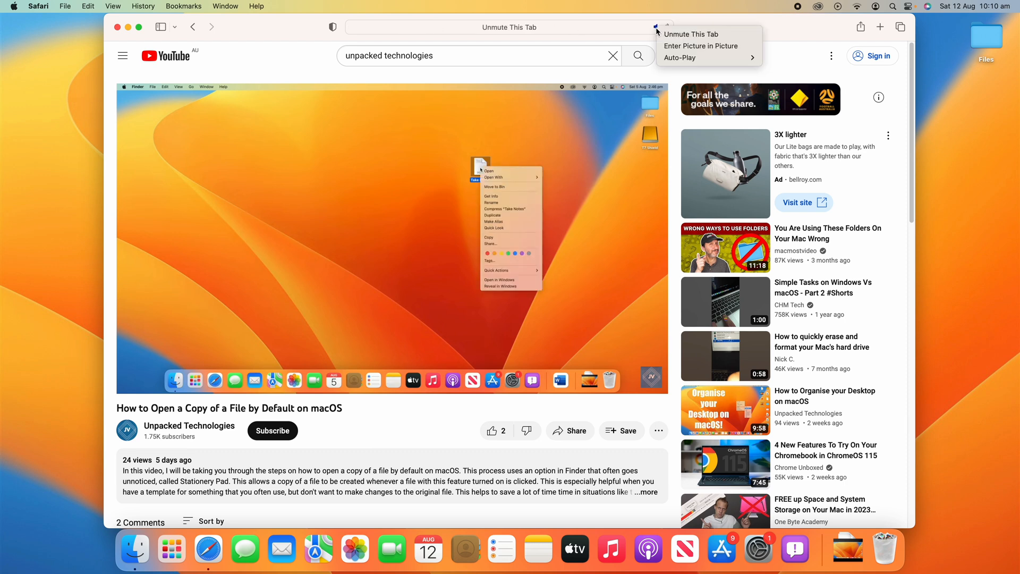
left_click(702, 46)
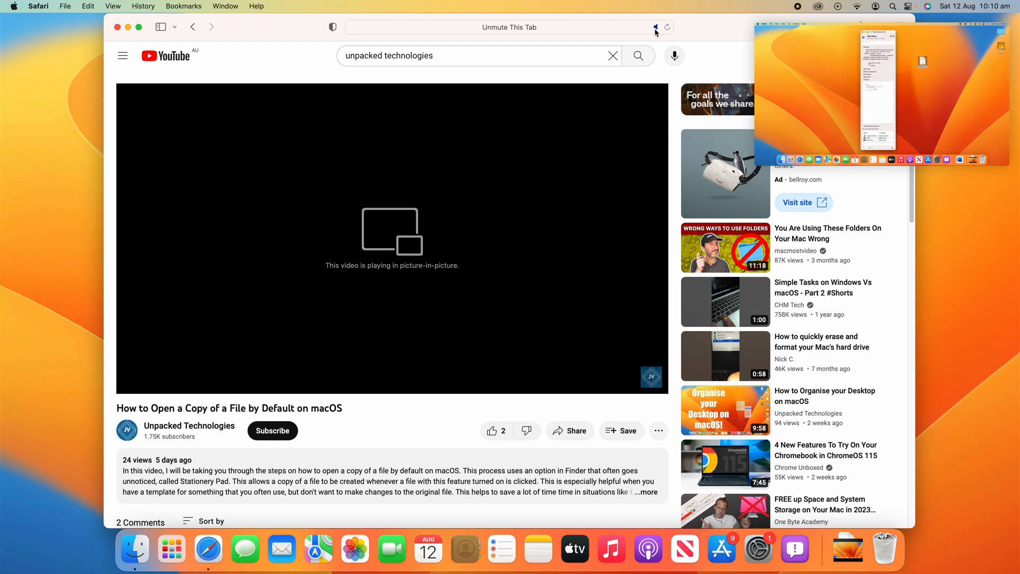
Use the address bar speaker options again and dismiss Safari, leaving the desktop with Finder.
left_click(655, 27)
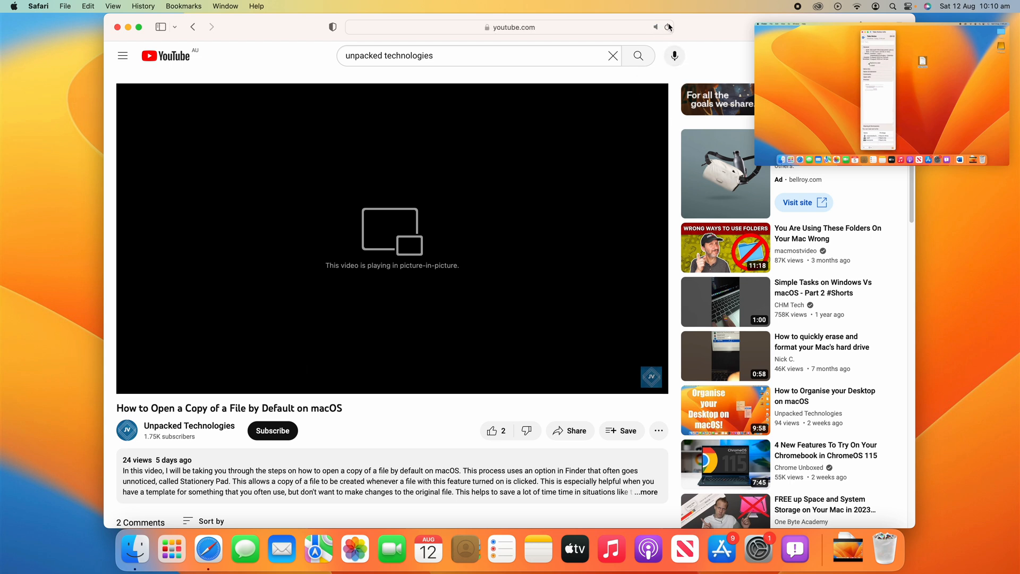
left_click(656, 27)
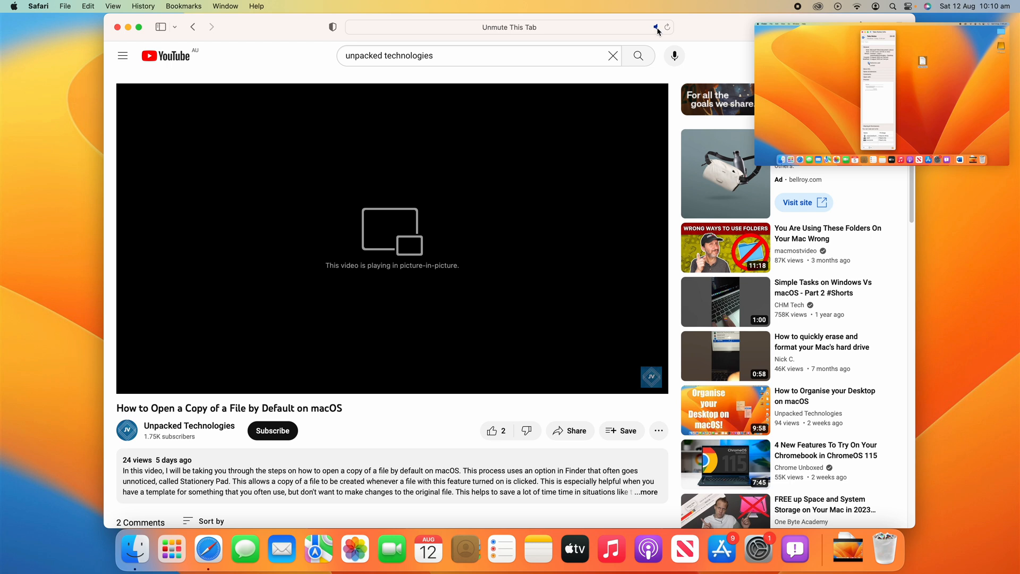
left_click(656, 27)
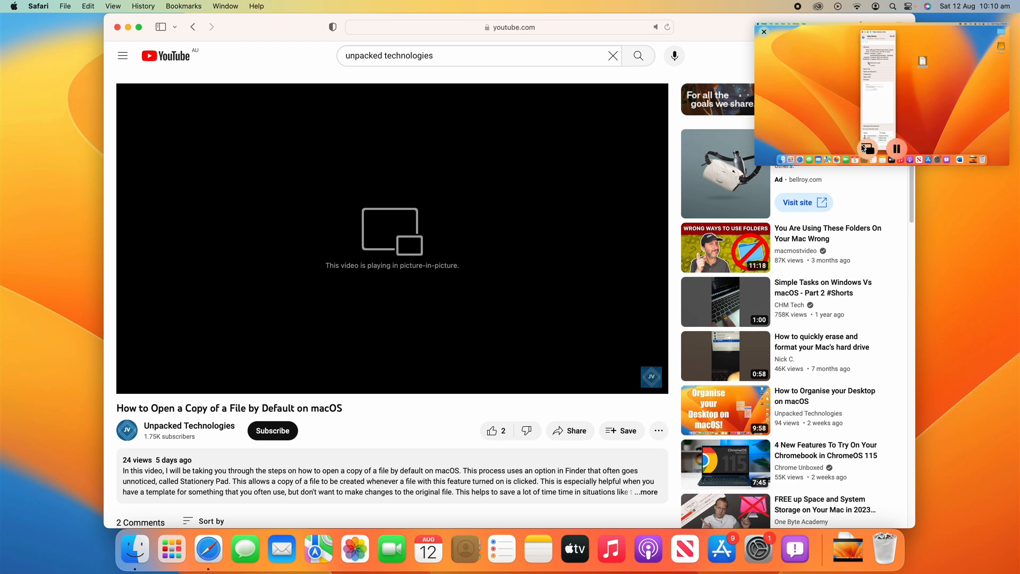
left_click(866, 148)
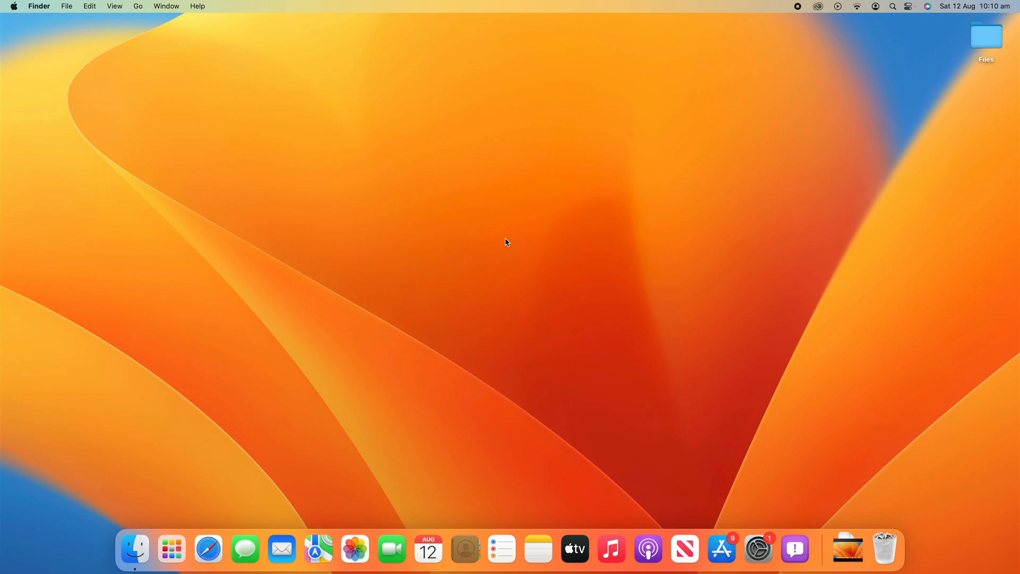
Launch Google Chrome by searching 'ch' in Spotlight.
type("ch")
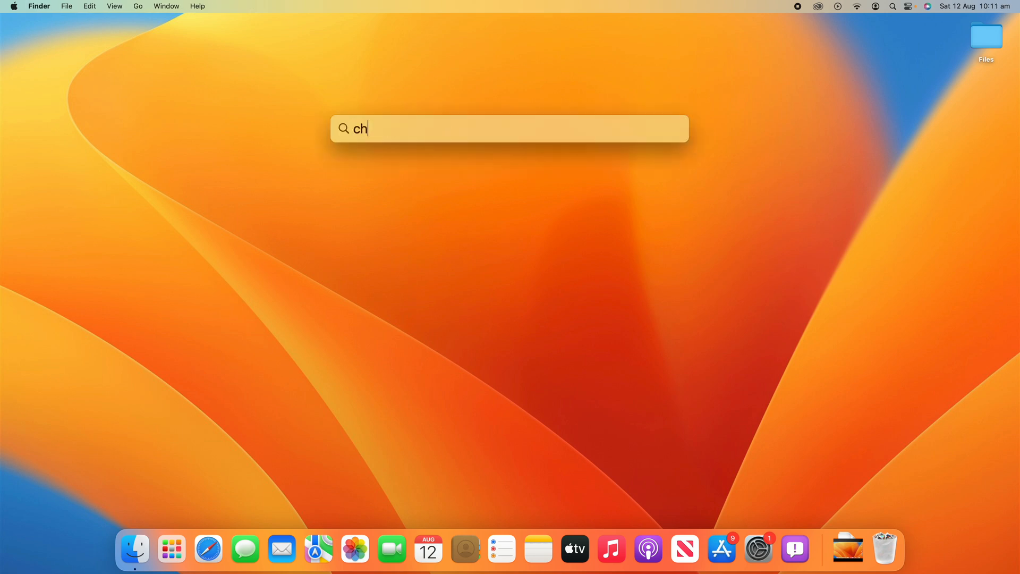
key("enter")
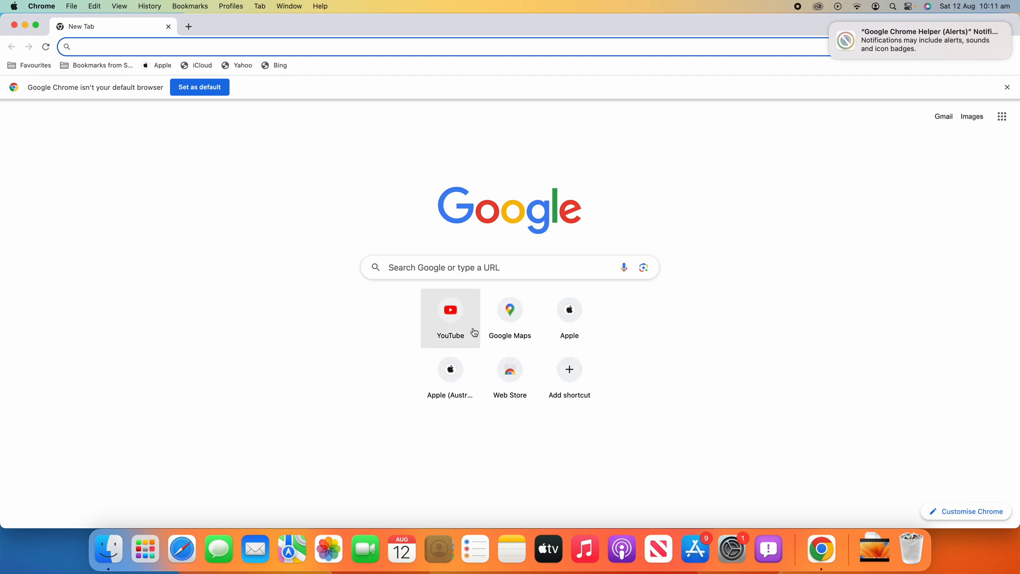
Go to YouTube in Chrome and search for 'unpacked technologies'.
left_click(450, 310)
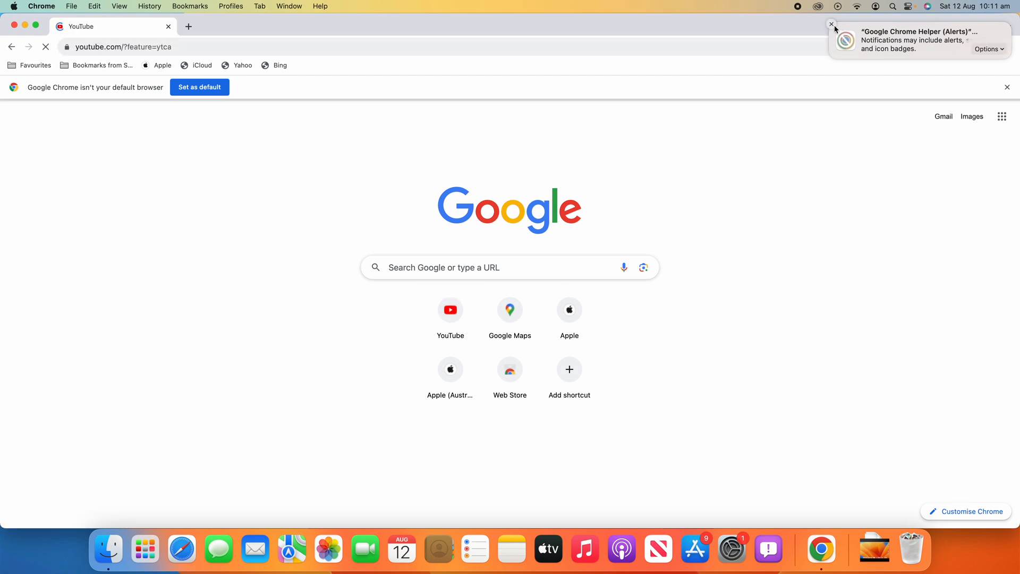
left_click(450, 310)
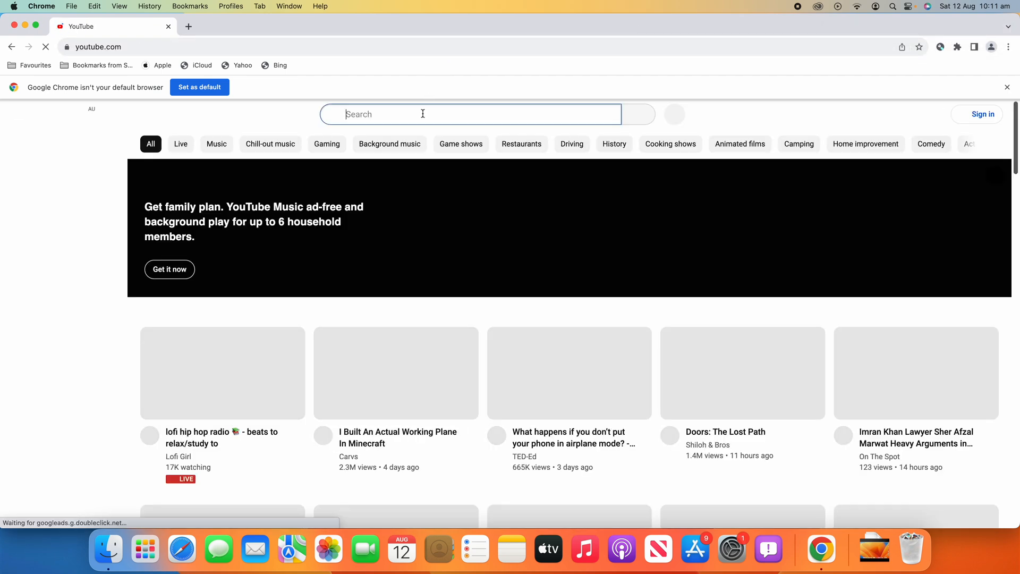
type("ub")
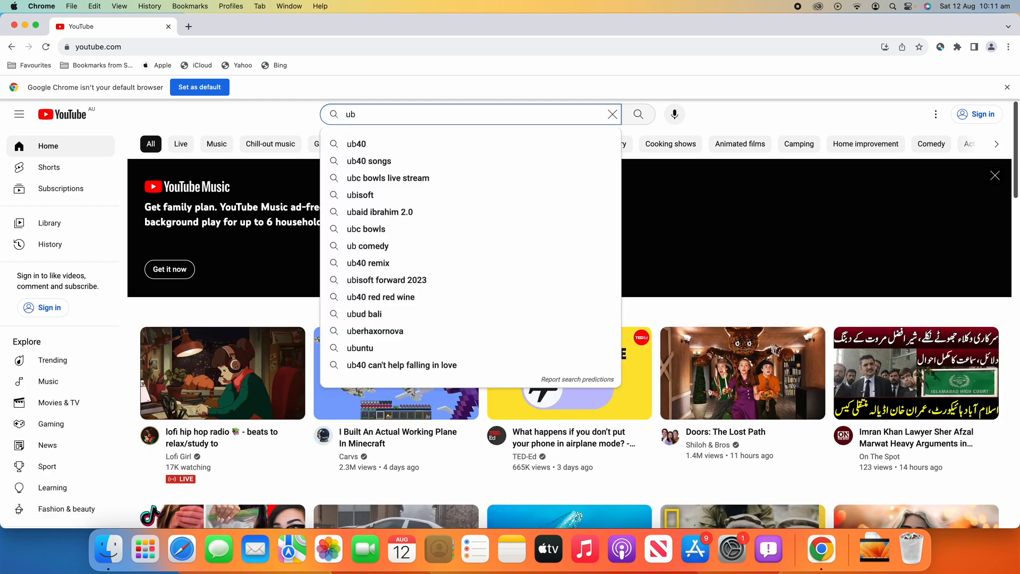
type("unpacked technol")
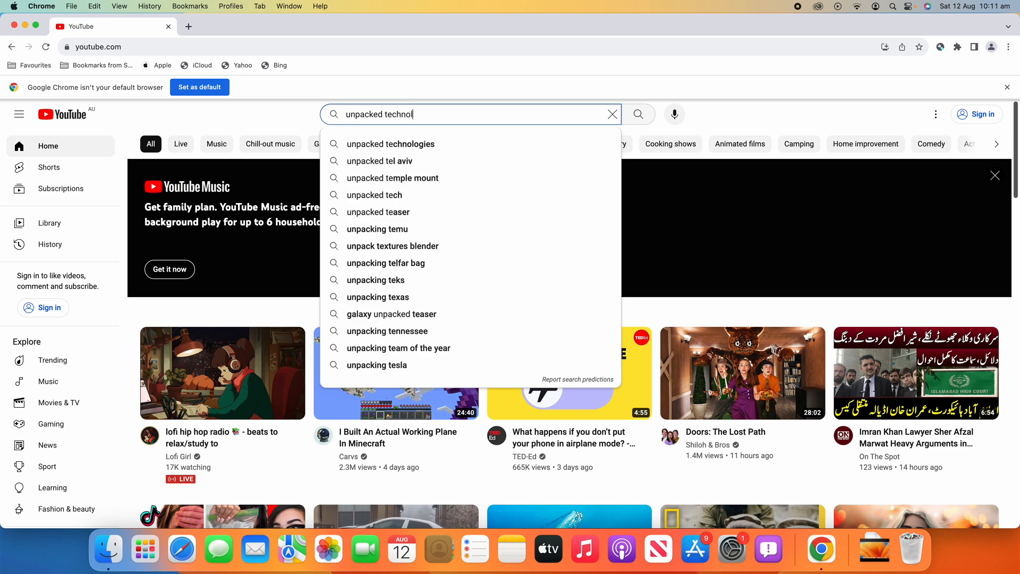
left_click(391, 144)
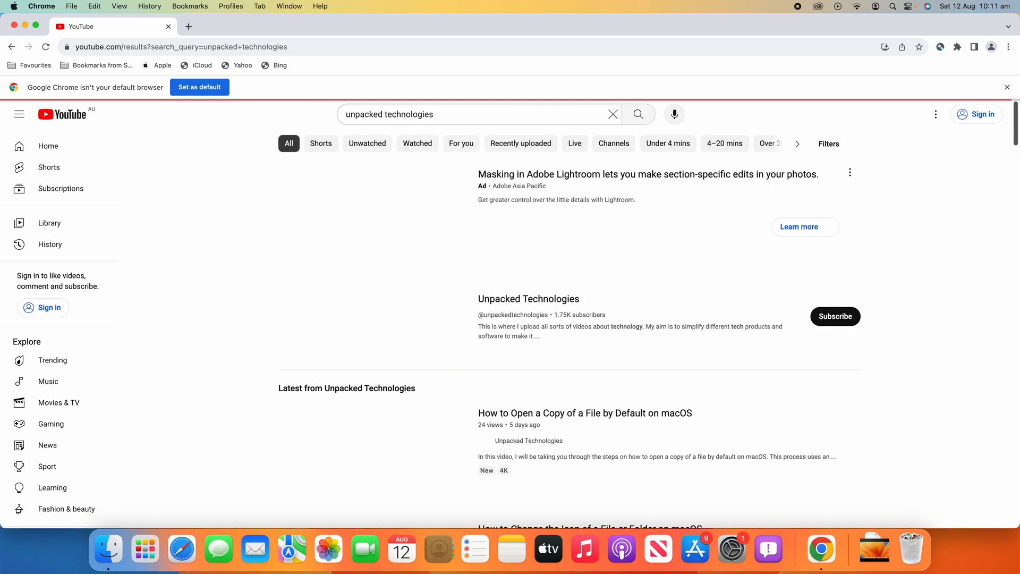
From the Unpacked Technologies channel, open the How to Open a Copy of a File video.
left_click(527, 299)
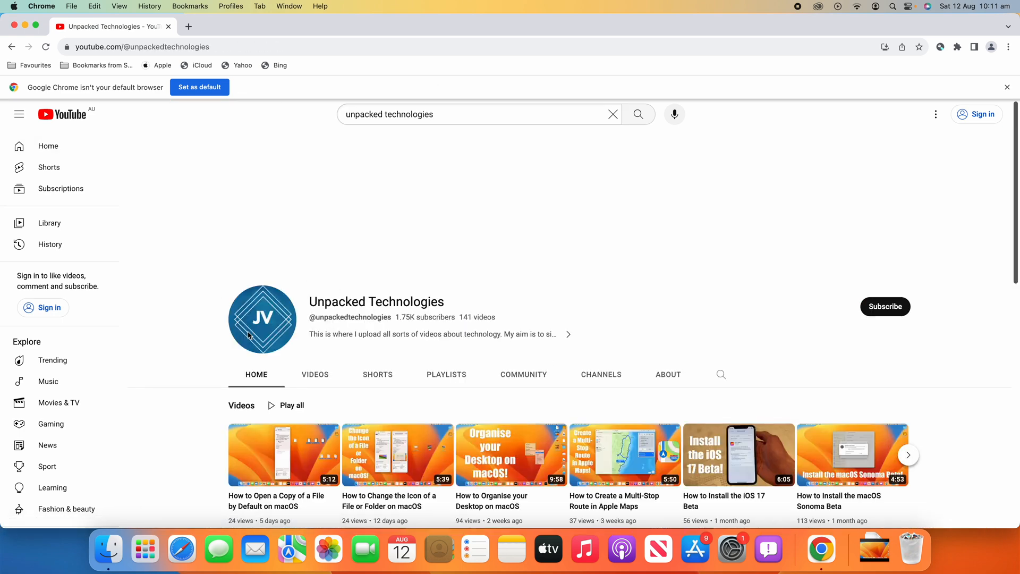
scroll("down", 3)
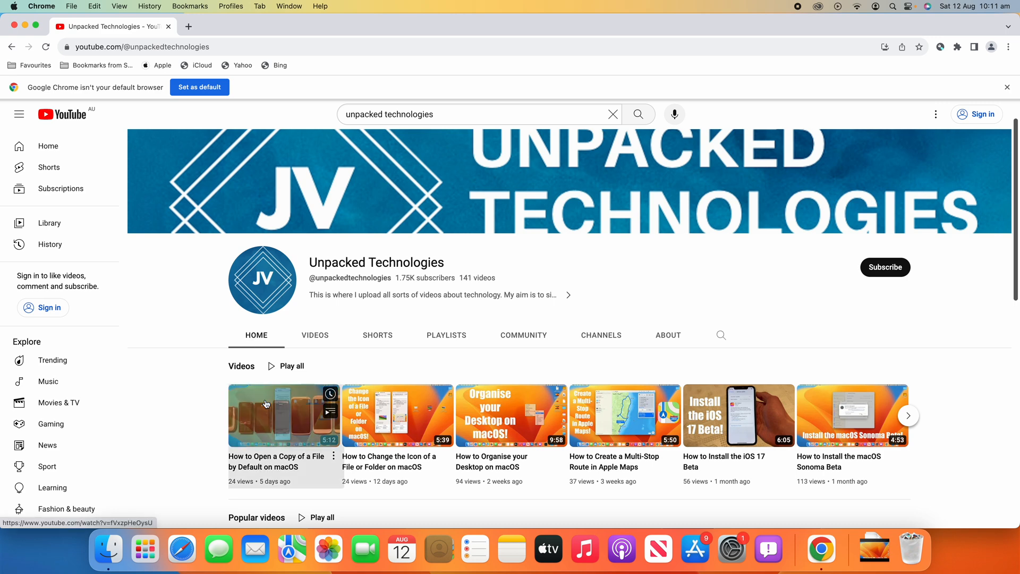
left_click(284, 415)
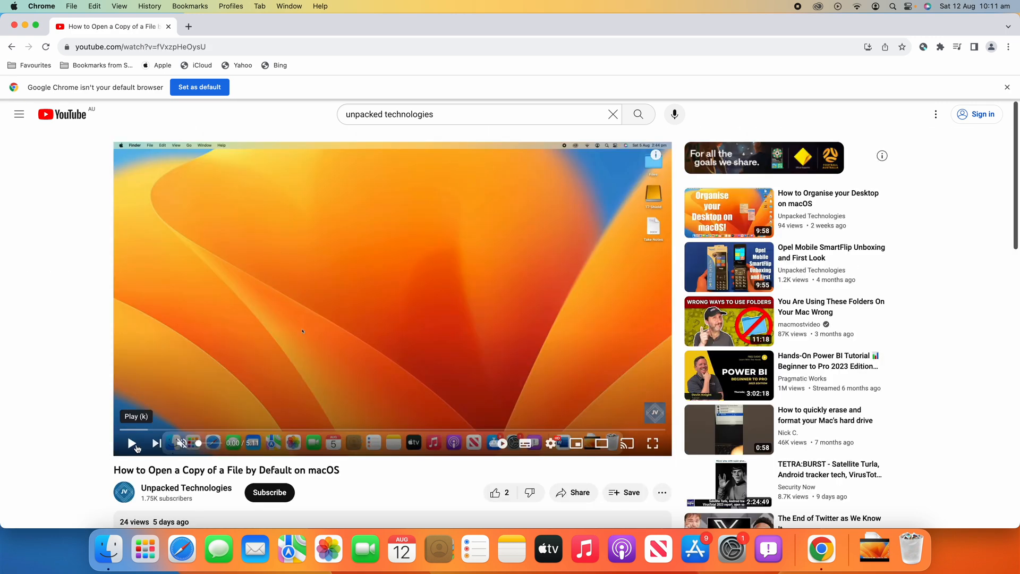
Play the video and send it into picture-in-picture from Chrome's right-click context menu.
left_click(131, 443)
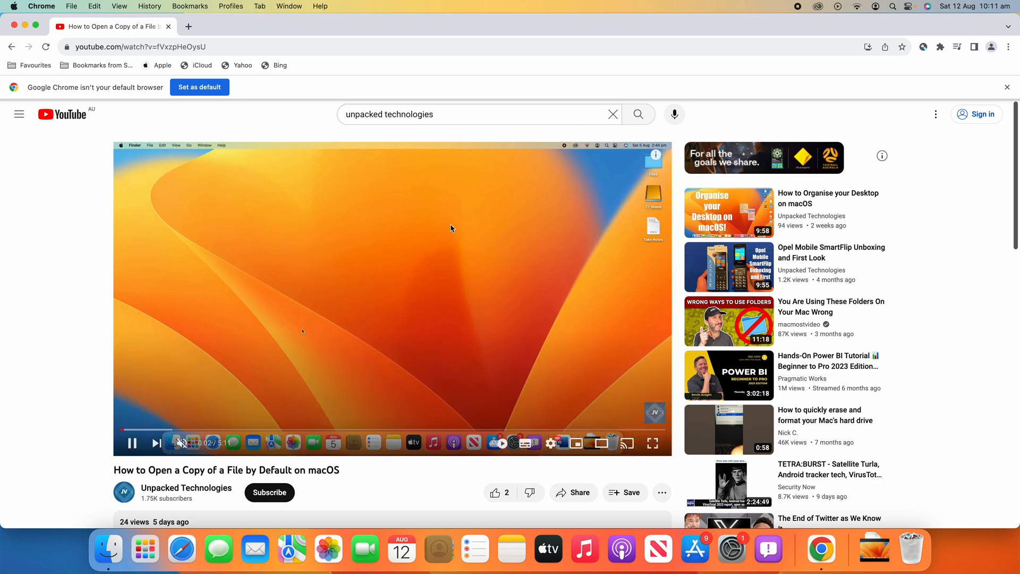
right_click(452, 228)
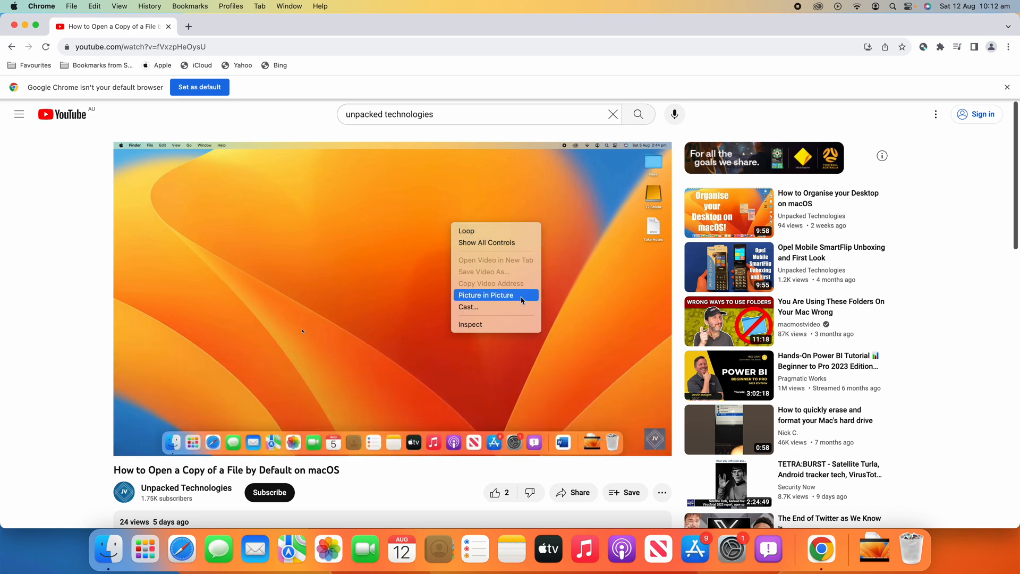
left_click(485, 295)
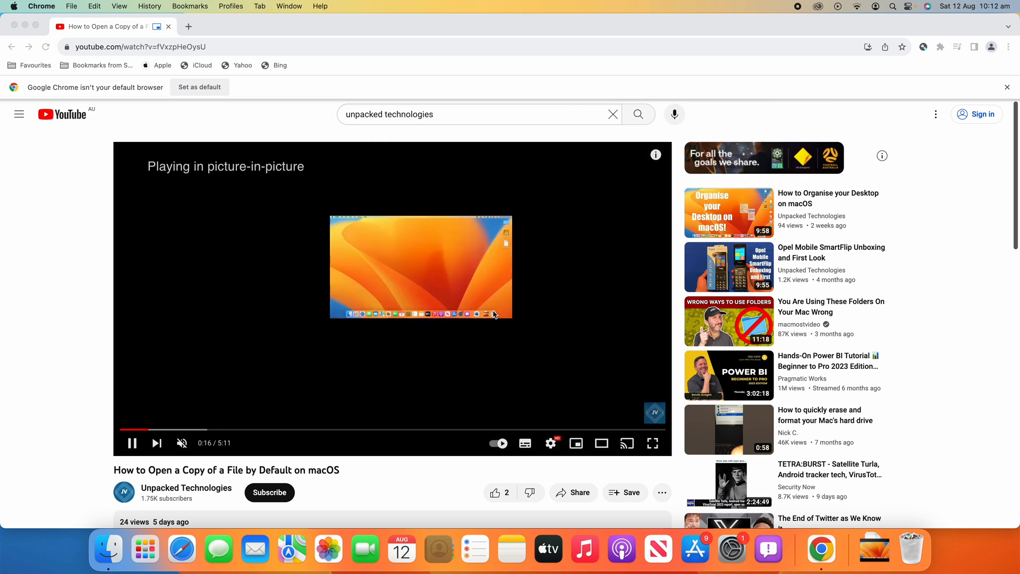